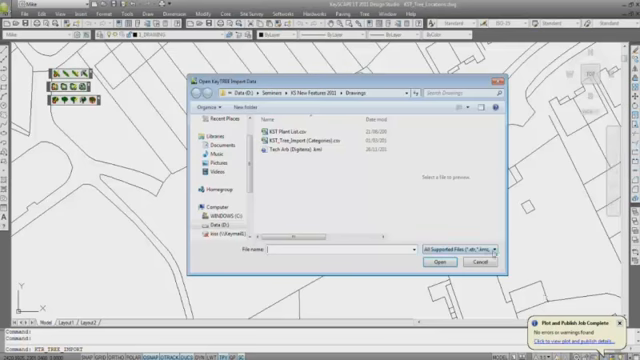
# - Load the tree survey CSV so its columns map to tree properties with records previewed
pyautogui.click(480, 248)
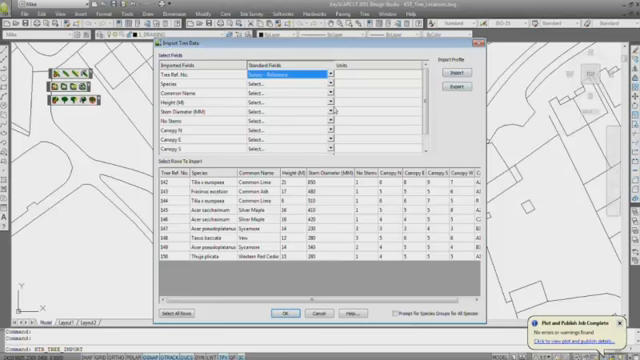
# - Apply the saved tree field template so the survey fields match the database fields
pyautogui.click(284, 144)
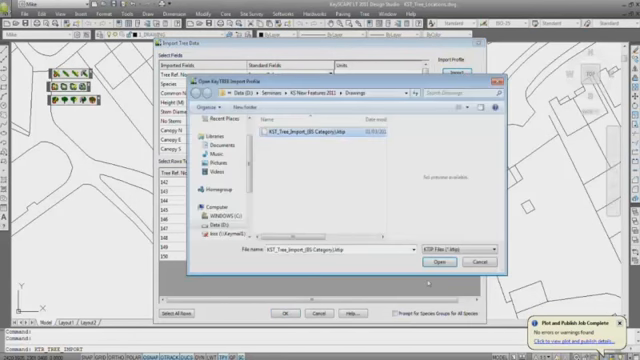
pyautogui.click(440, 260)
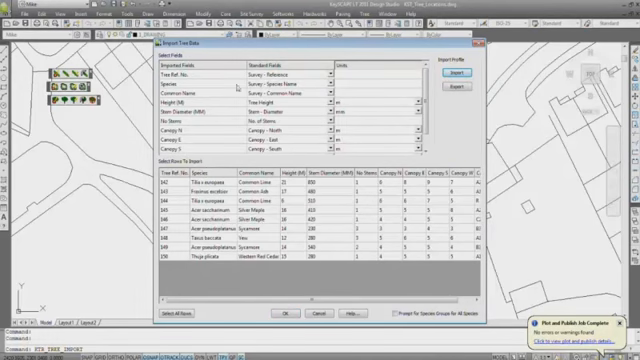